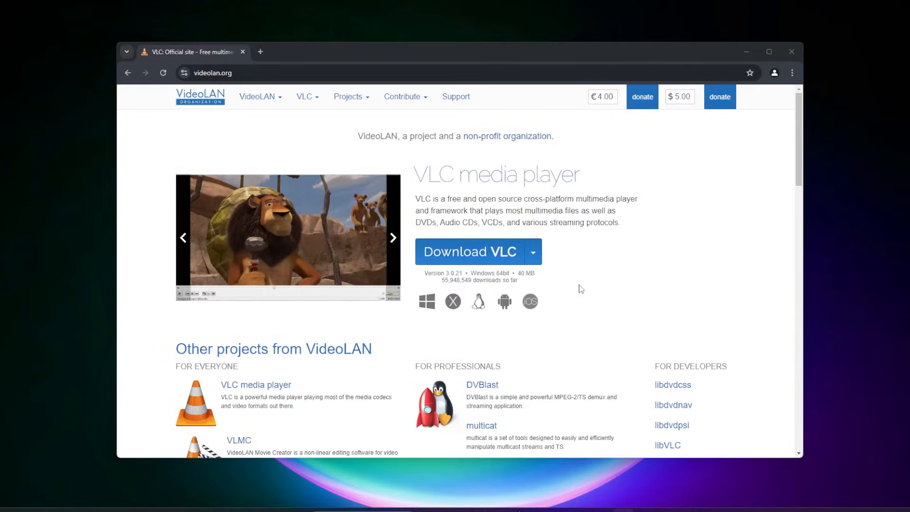
# Step: Download the VLC 3.0.21 Windows 64-bit installer from videolan.org
pyautogui.click(468, 251)
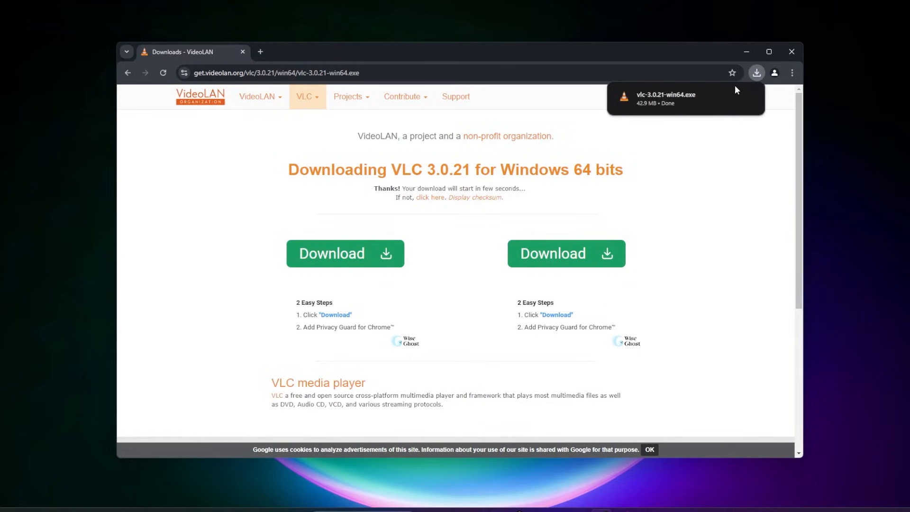
pyautogui.moveTo(661, 105)
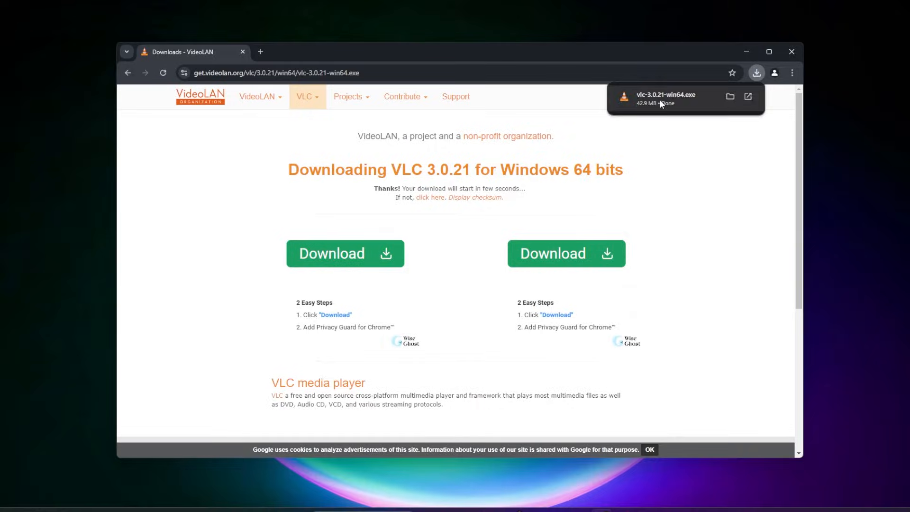
# Step: Run the downloaded installer in English, accept the license and keep the default components
pyautogui.click(665, 94)
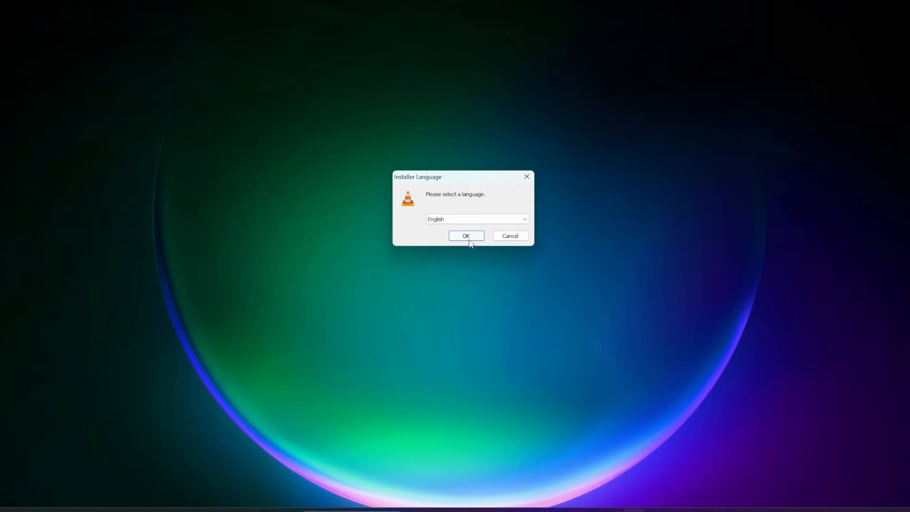
pyautogui.click(465, 235)
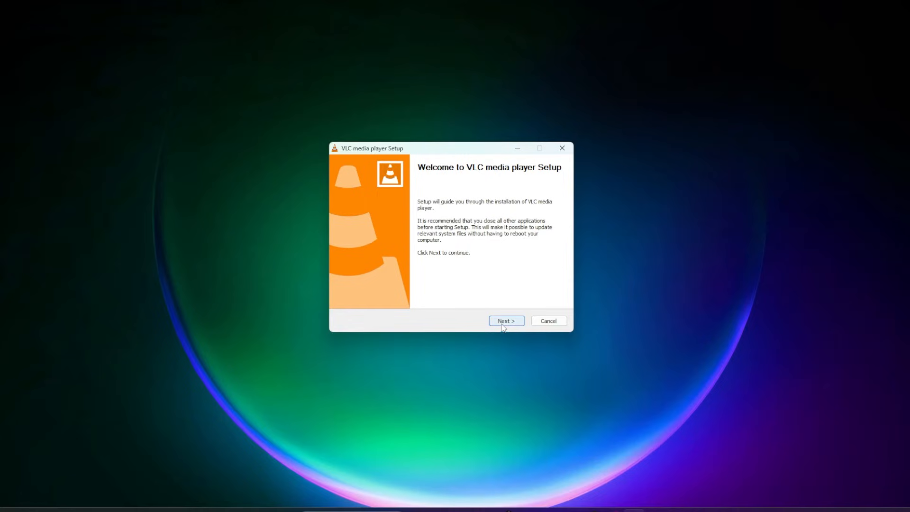
pyautogui.click(505, 321)
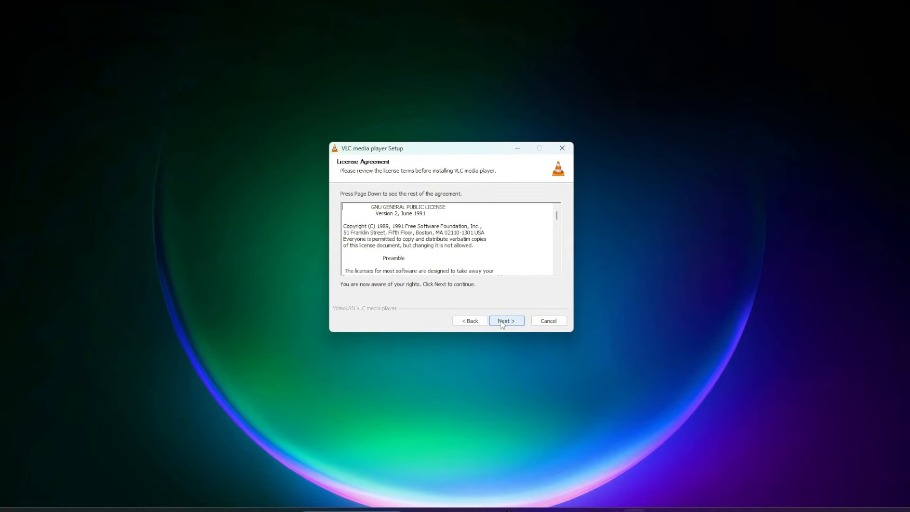
pyautogui.click(505, 320)
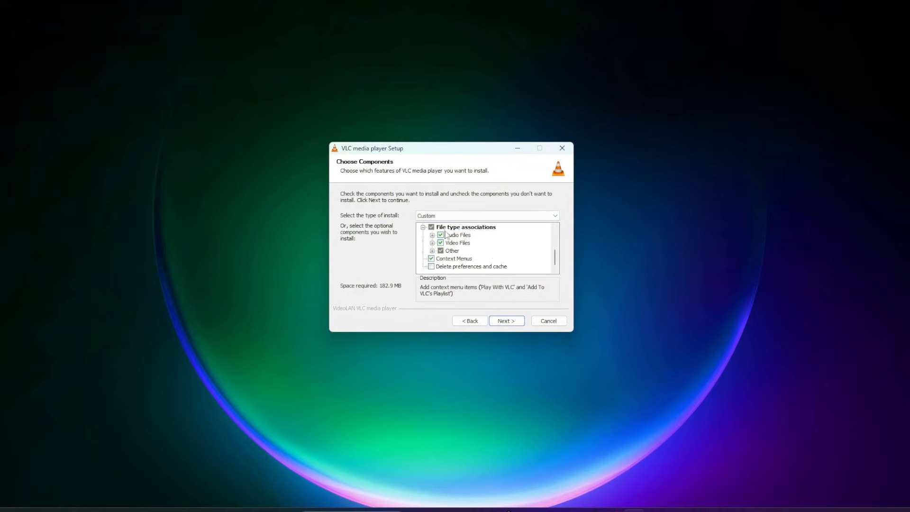
pyautogui.moveTo(456, 250)
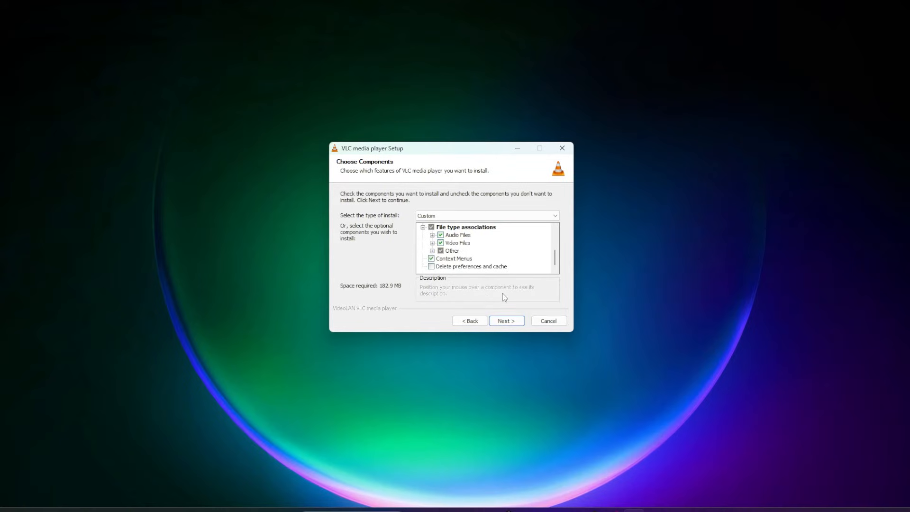
pyautogui.click(505, 320)
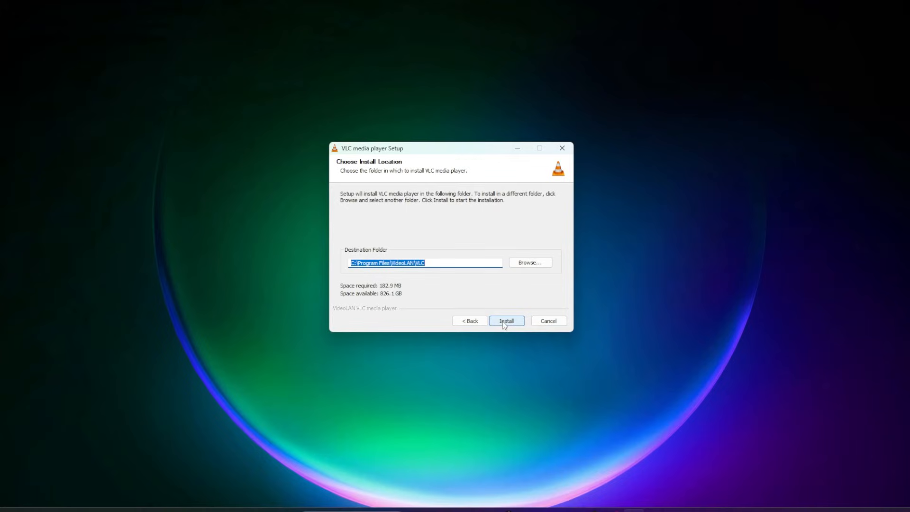
# Step: Install VLC into the default folder and launch it from the finished setup
pyautogui.click(505, 320)
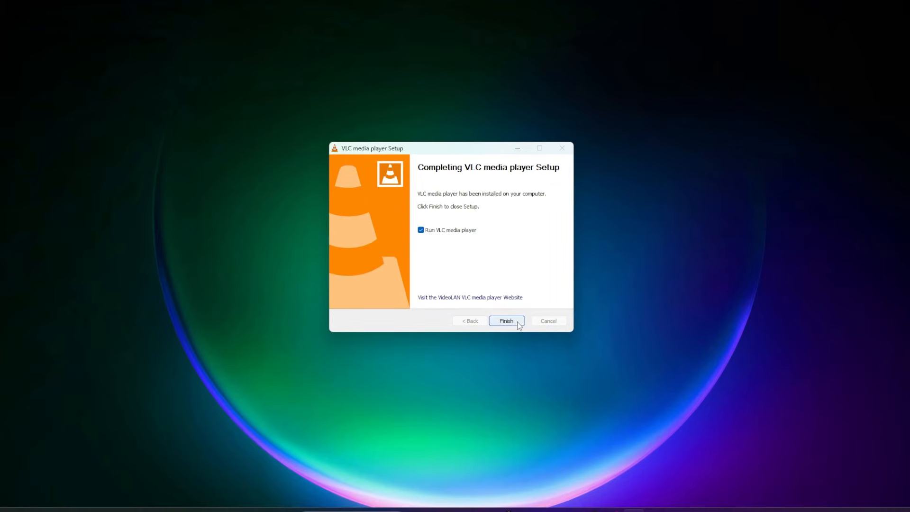
pyautogui.click(505, 321)
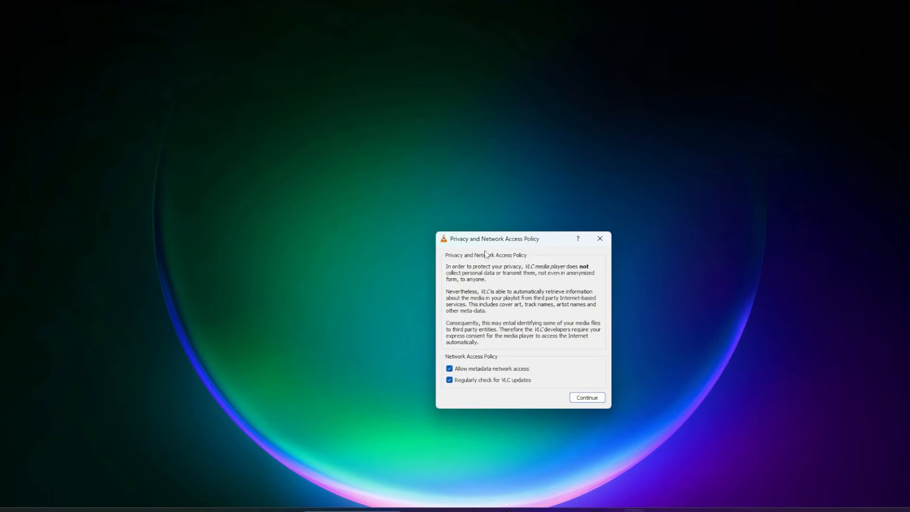
pyautogui.moveTo(474, 354)
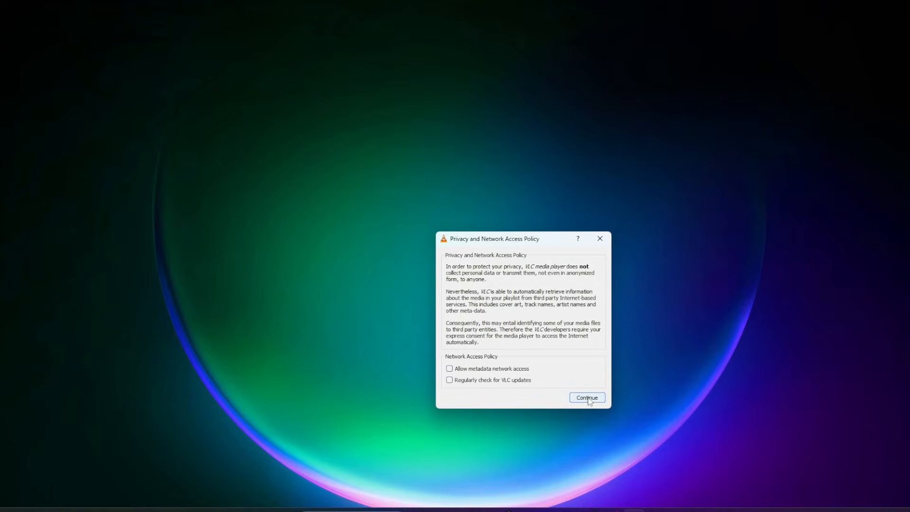
pyautogui.click(586, 397)
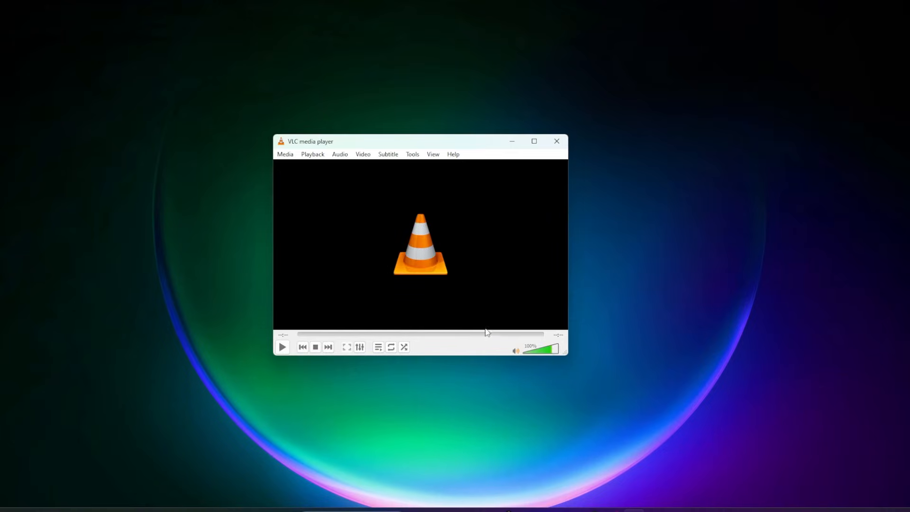
pyautogui.moveTo(425, 245)
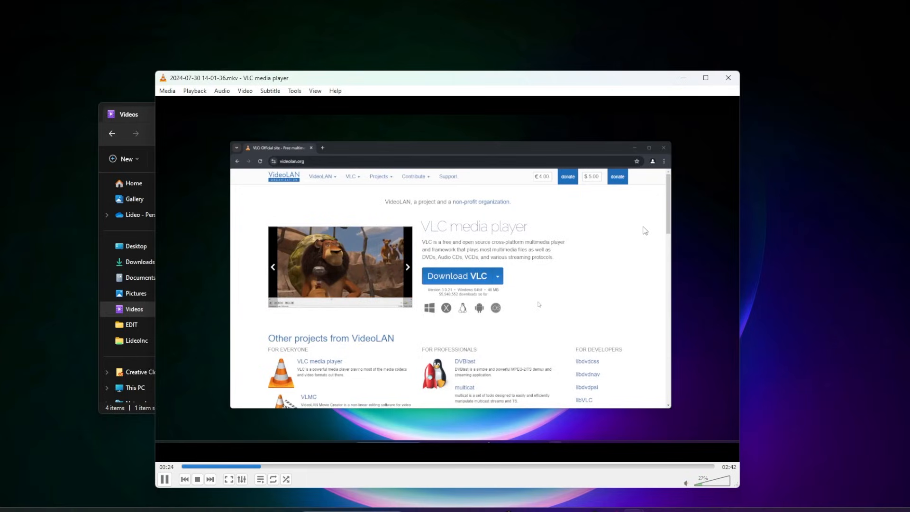
pyautogui.click(457, 276)
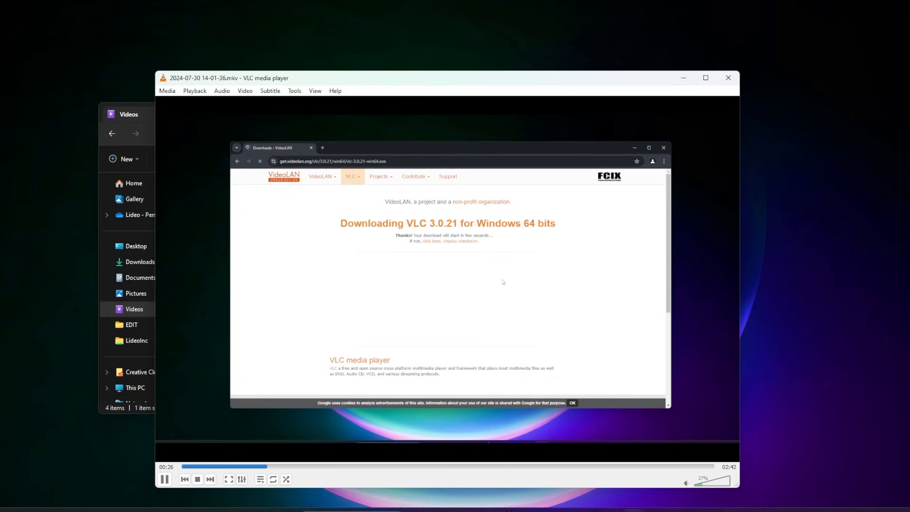